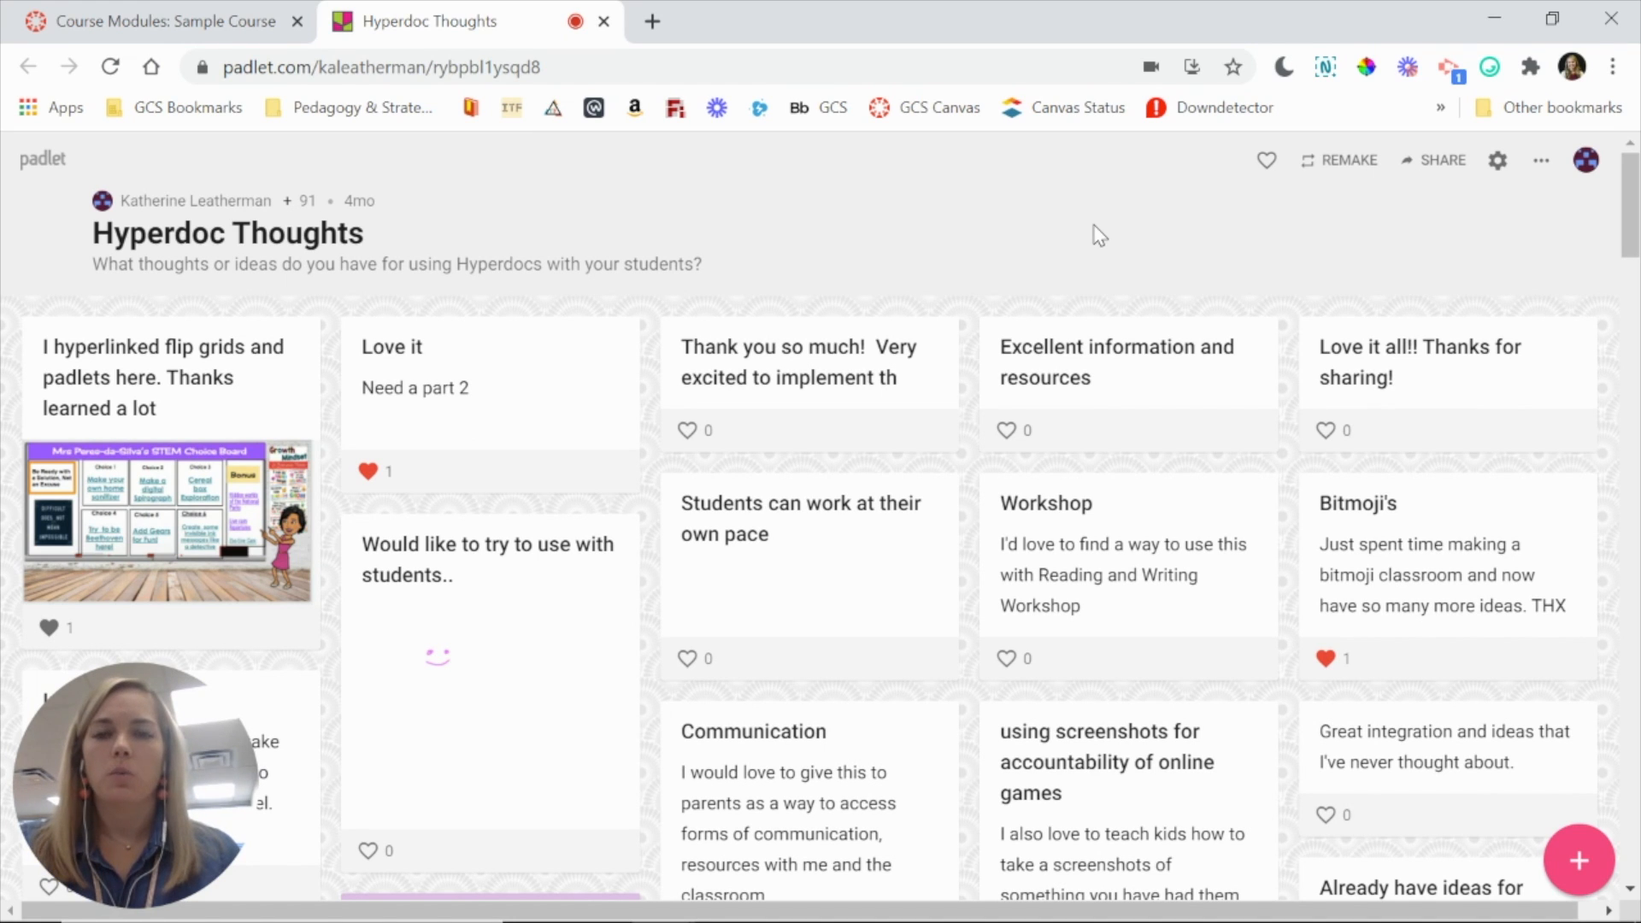
mouse_move(434, 219)
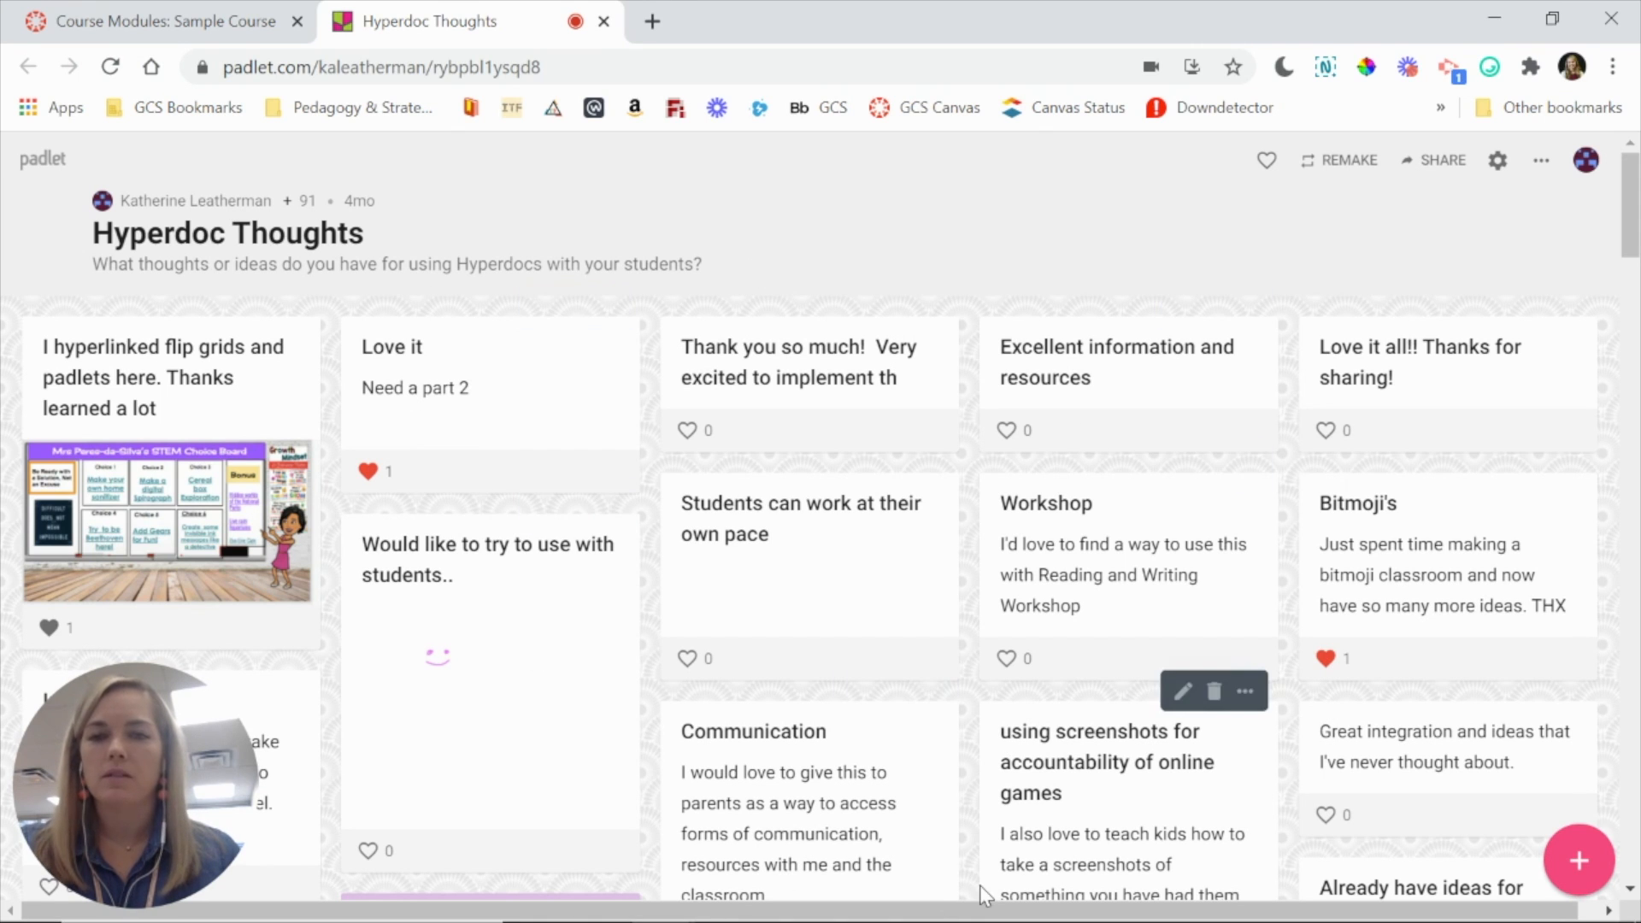
mouse_move(936, 214)
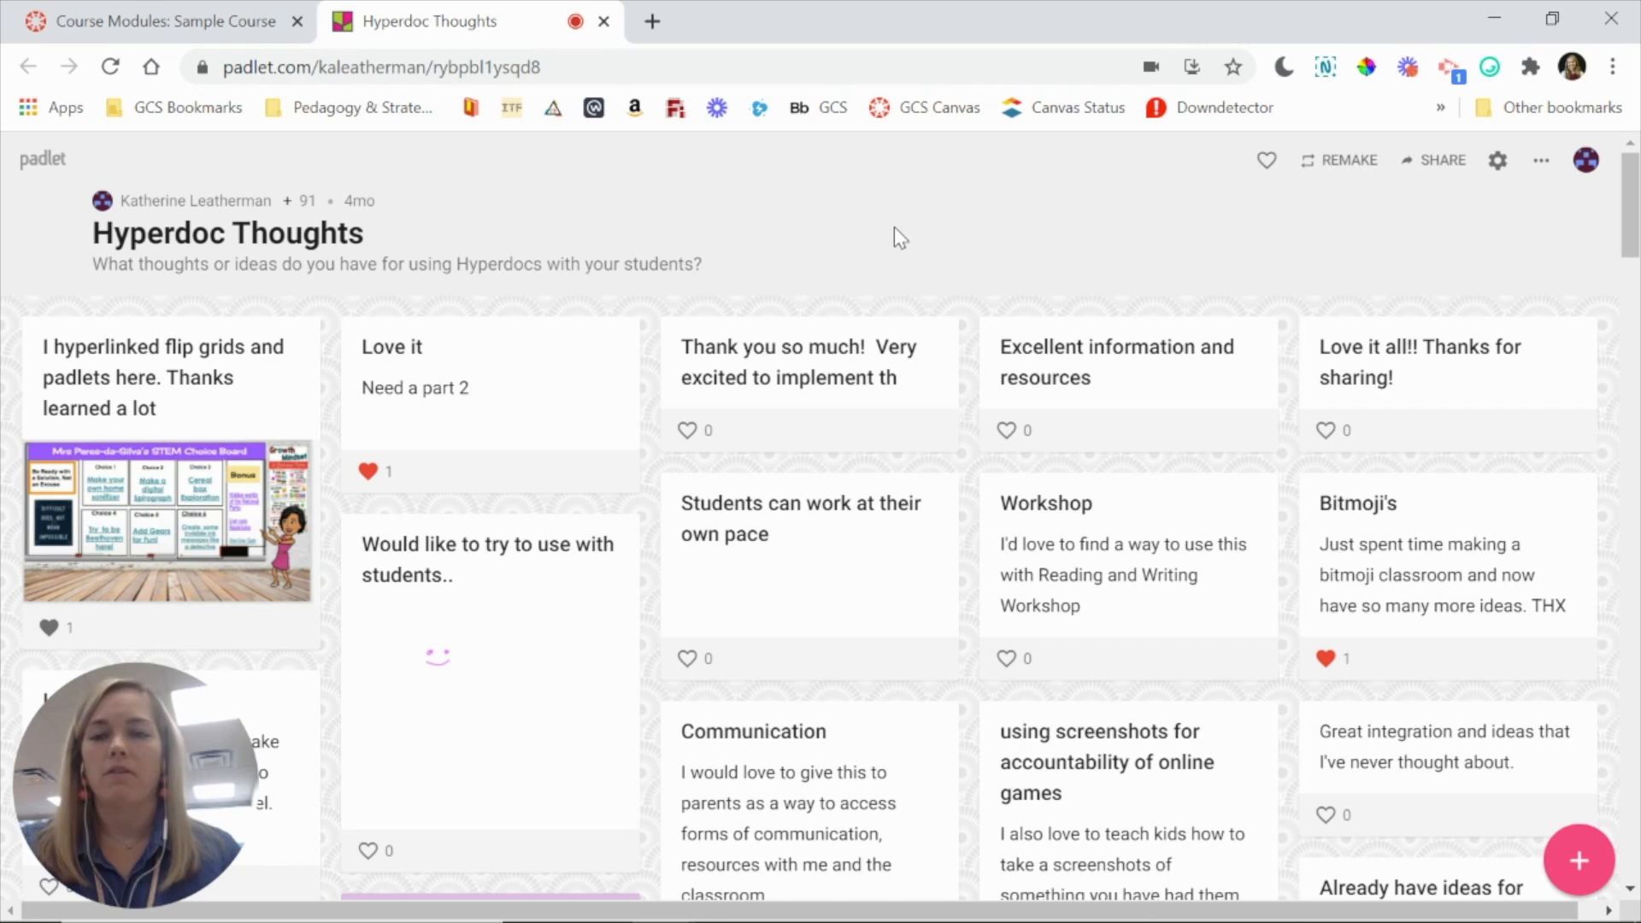
mouse_move(1442, 160)
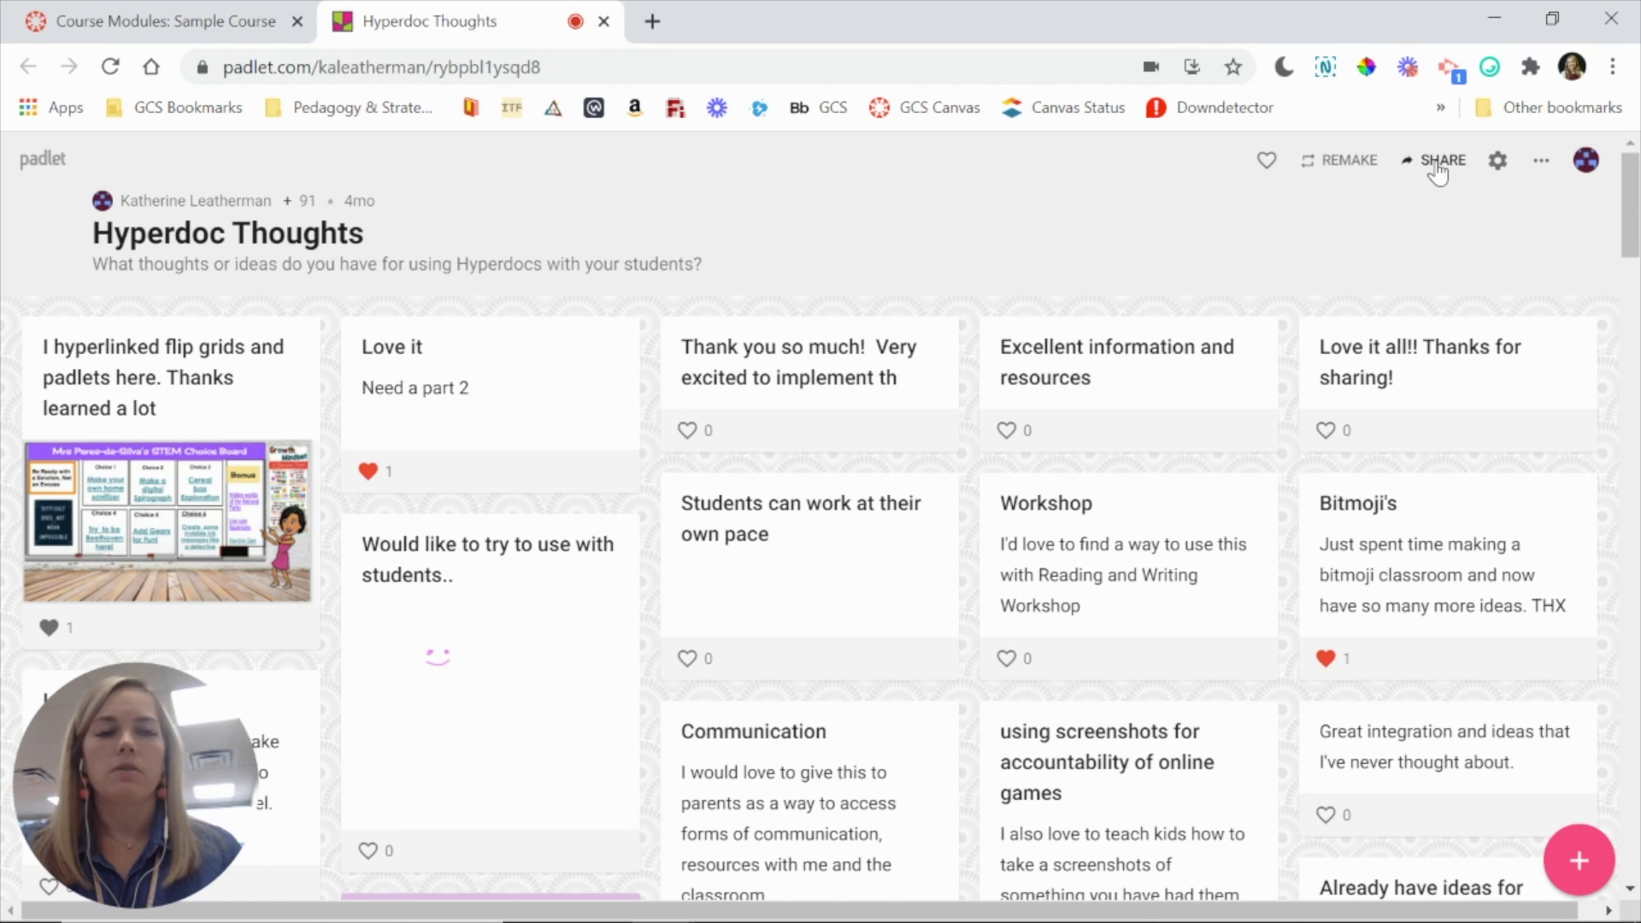
Step: Copy the Hyperdoc Thoughts board's full embed code from Padlet's 'Embed in your blog or your website' option
click(1442, 160)
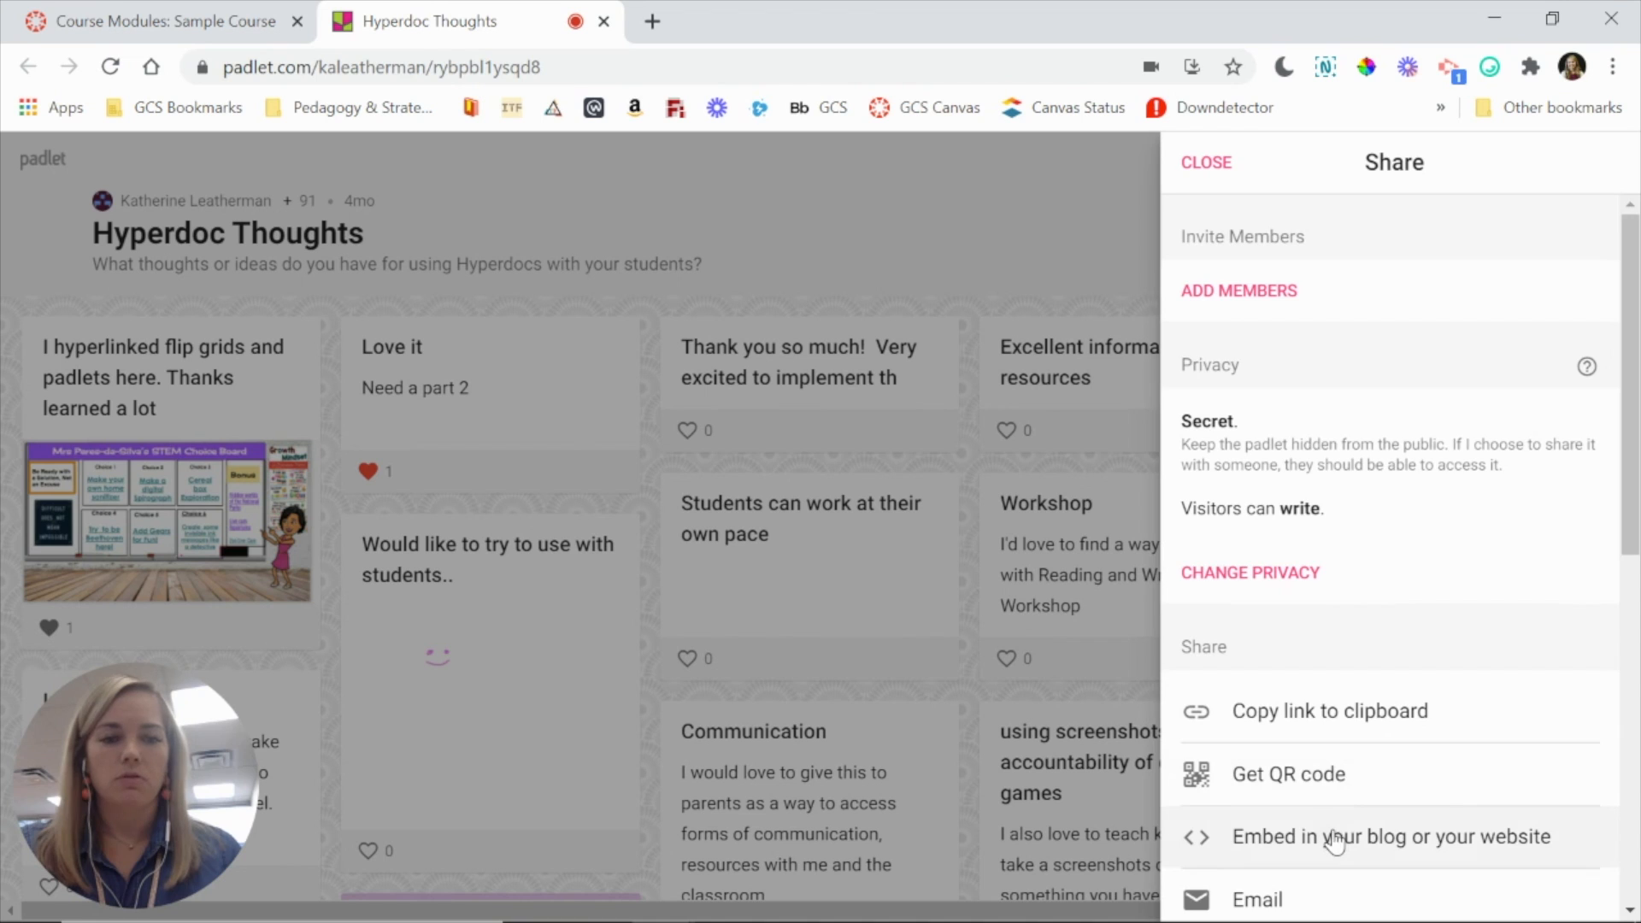
scroll(down, 3)
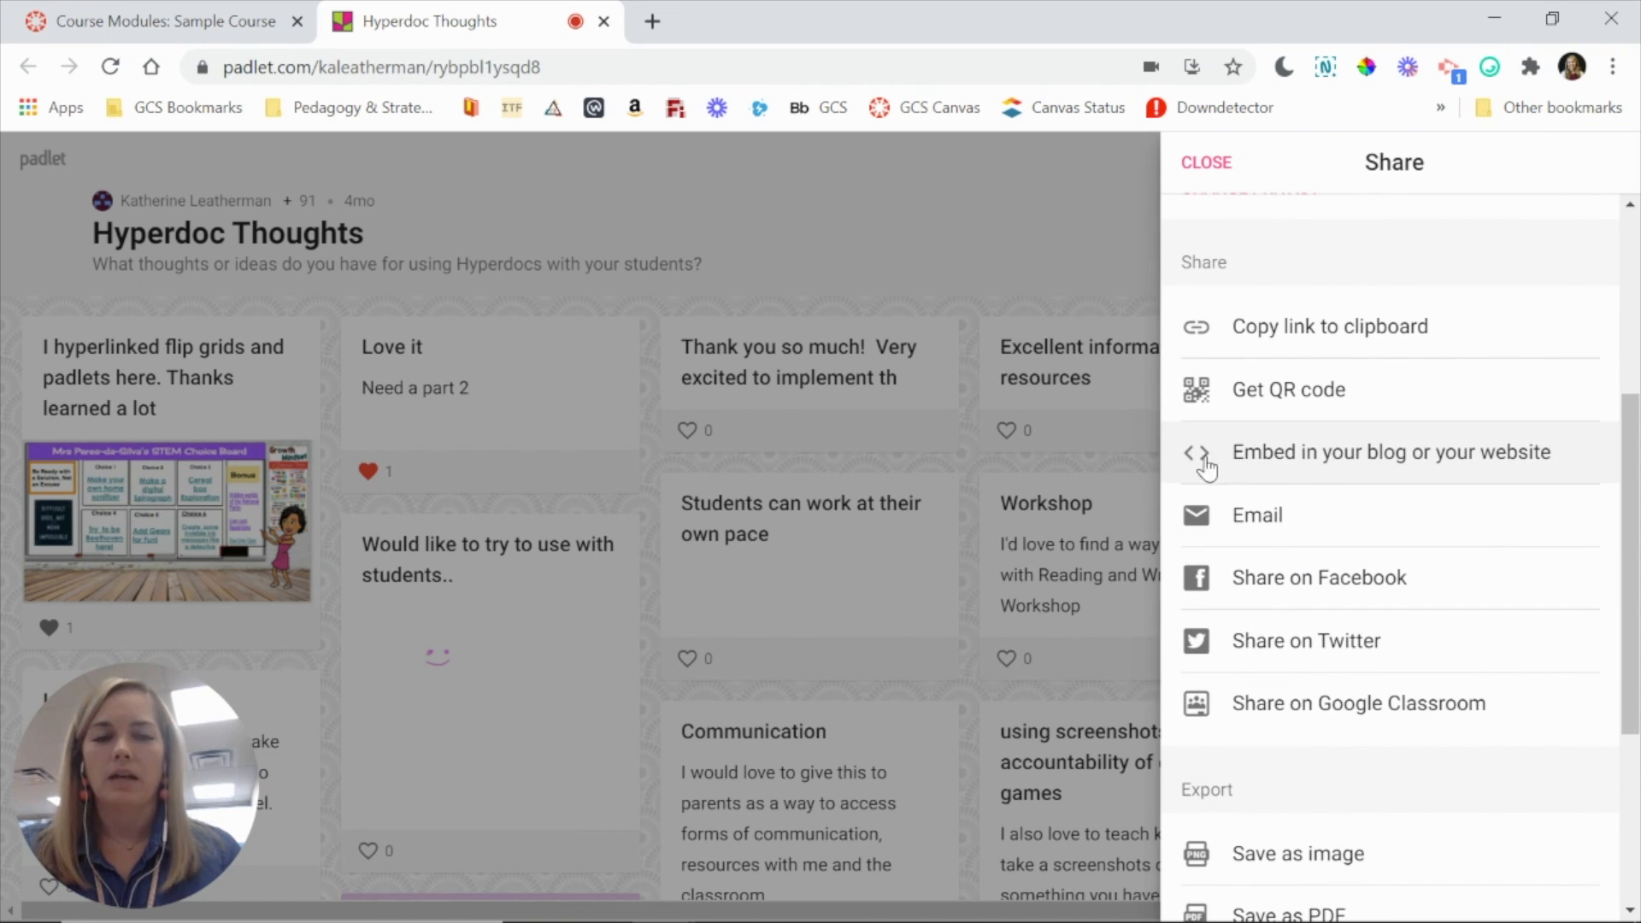
click(1390, 452)
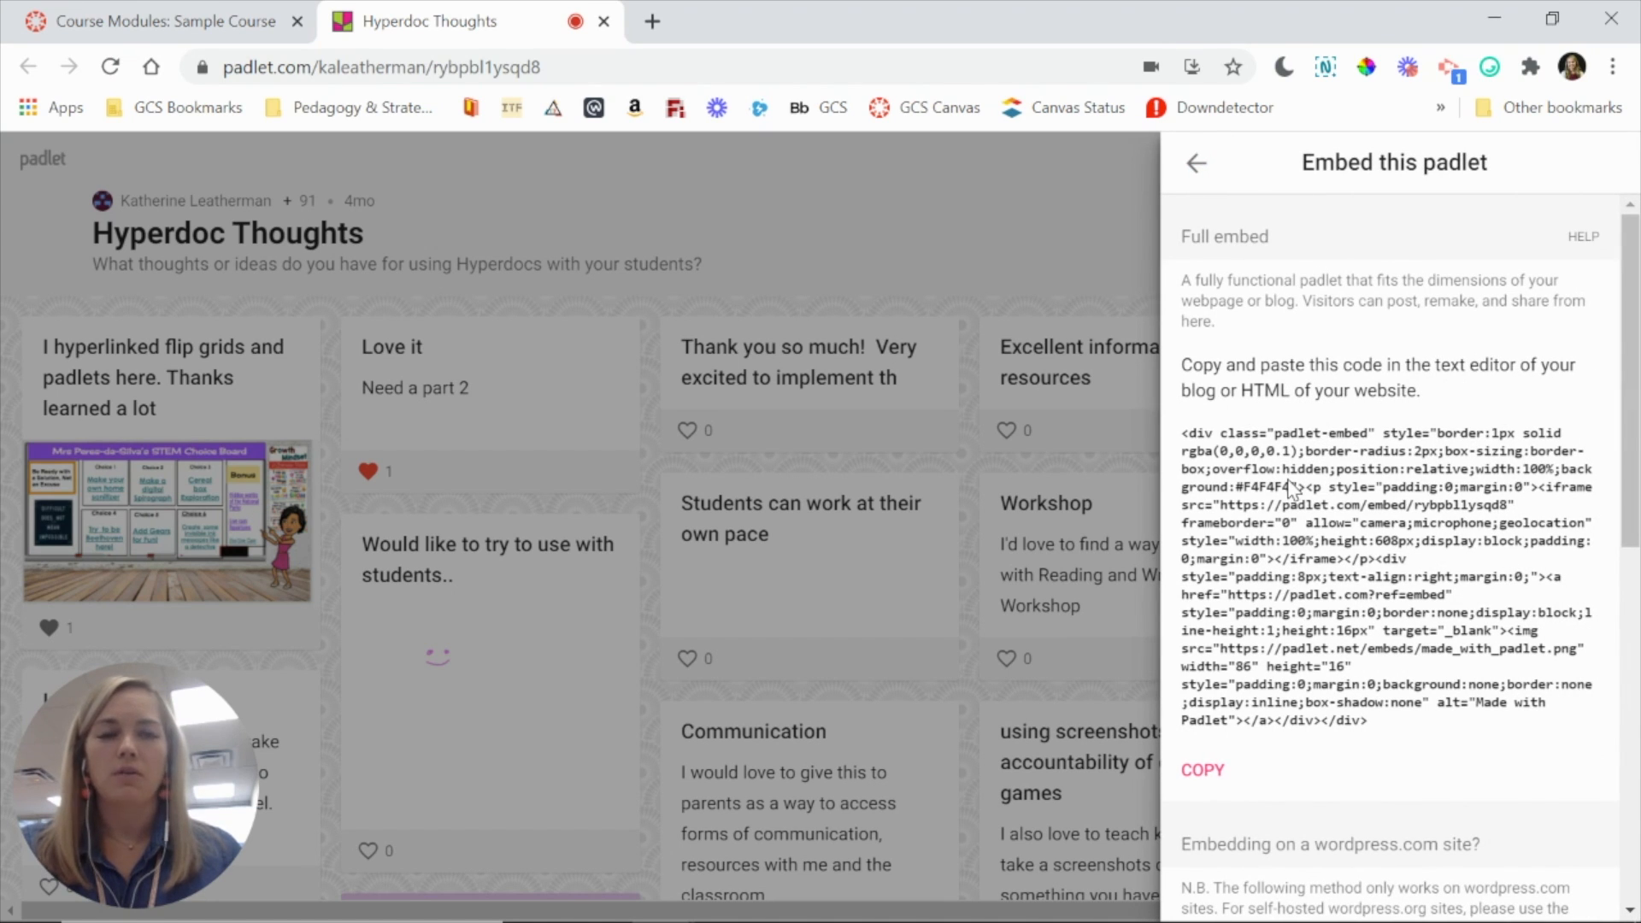
click(1202, 770)
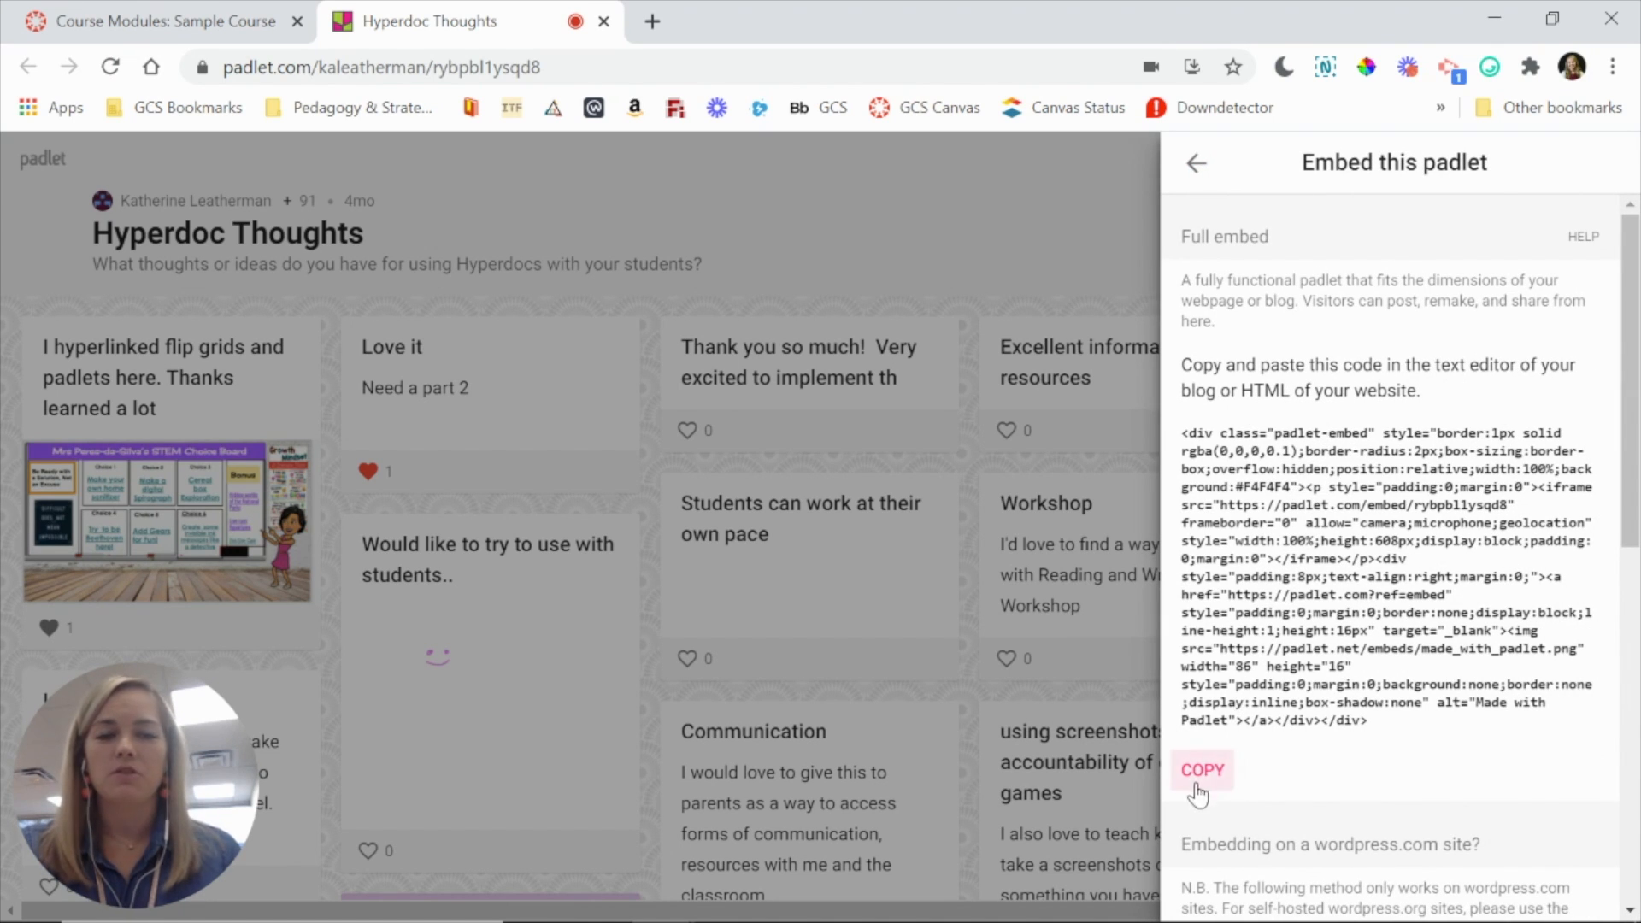
click(1201, 770)
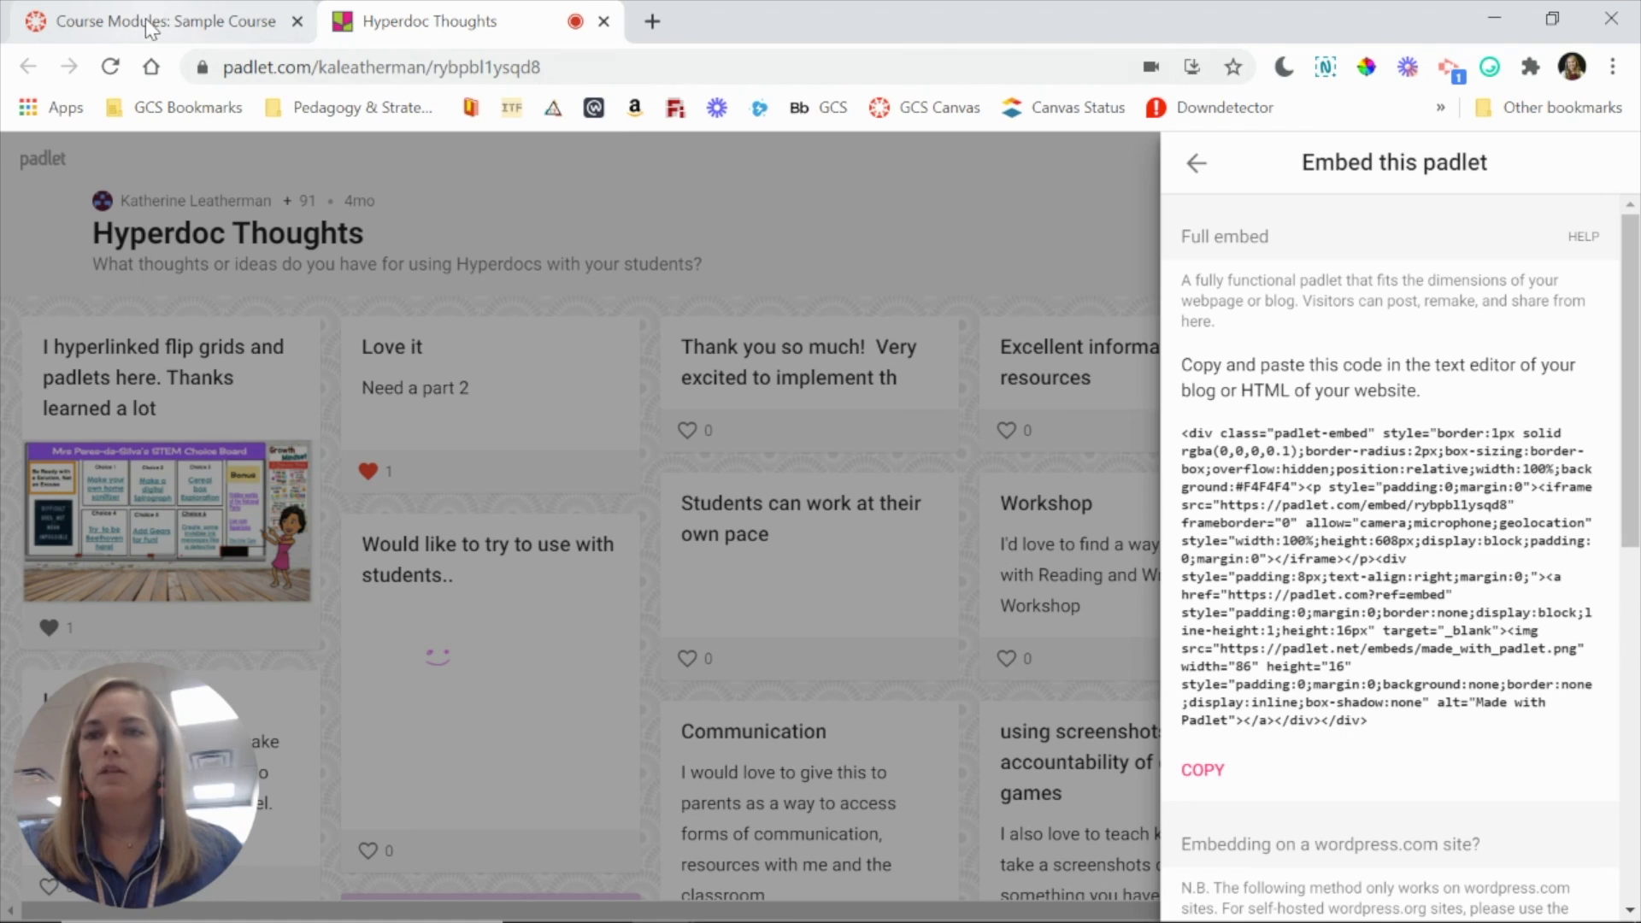
Step: From the Course Modules tab, open the 'Padlet Embed' page under External Tools
click(157, 20)
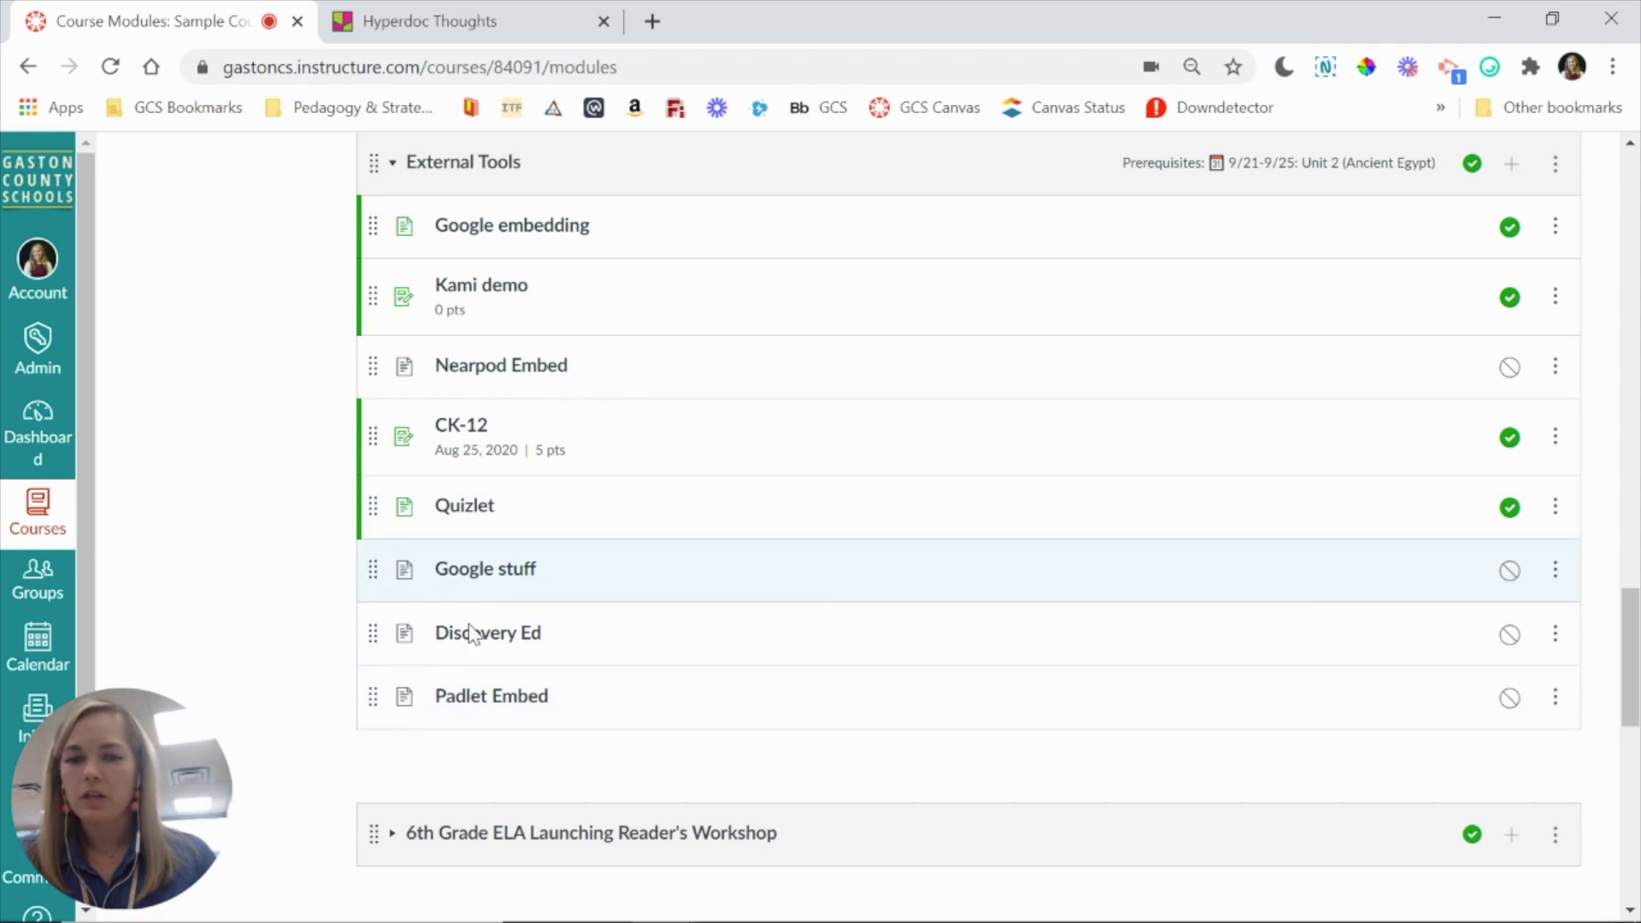
mouse_move(491, 696)
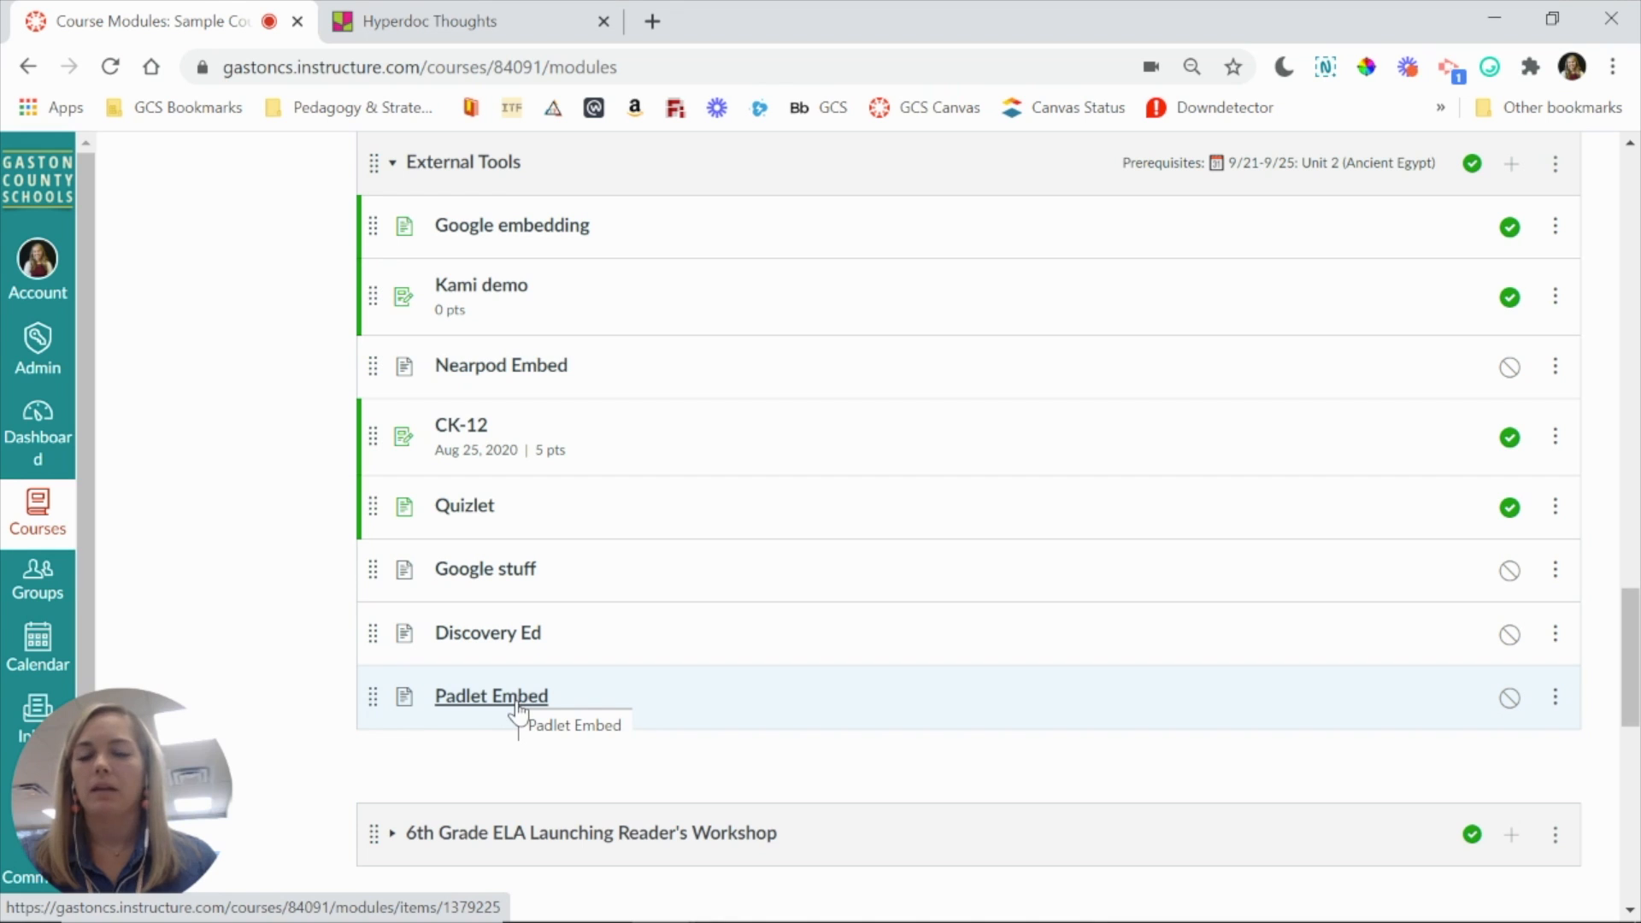
click(490, 695)
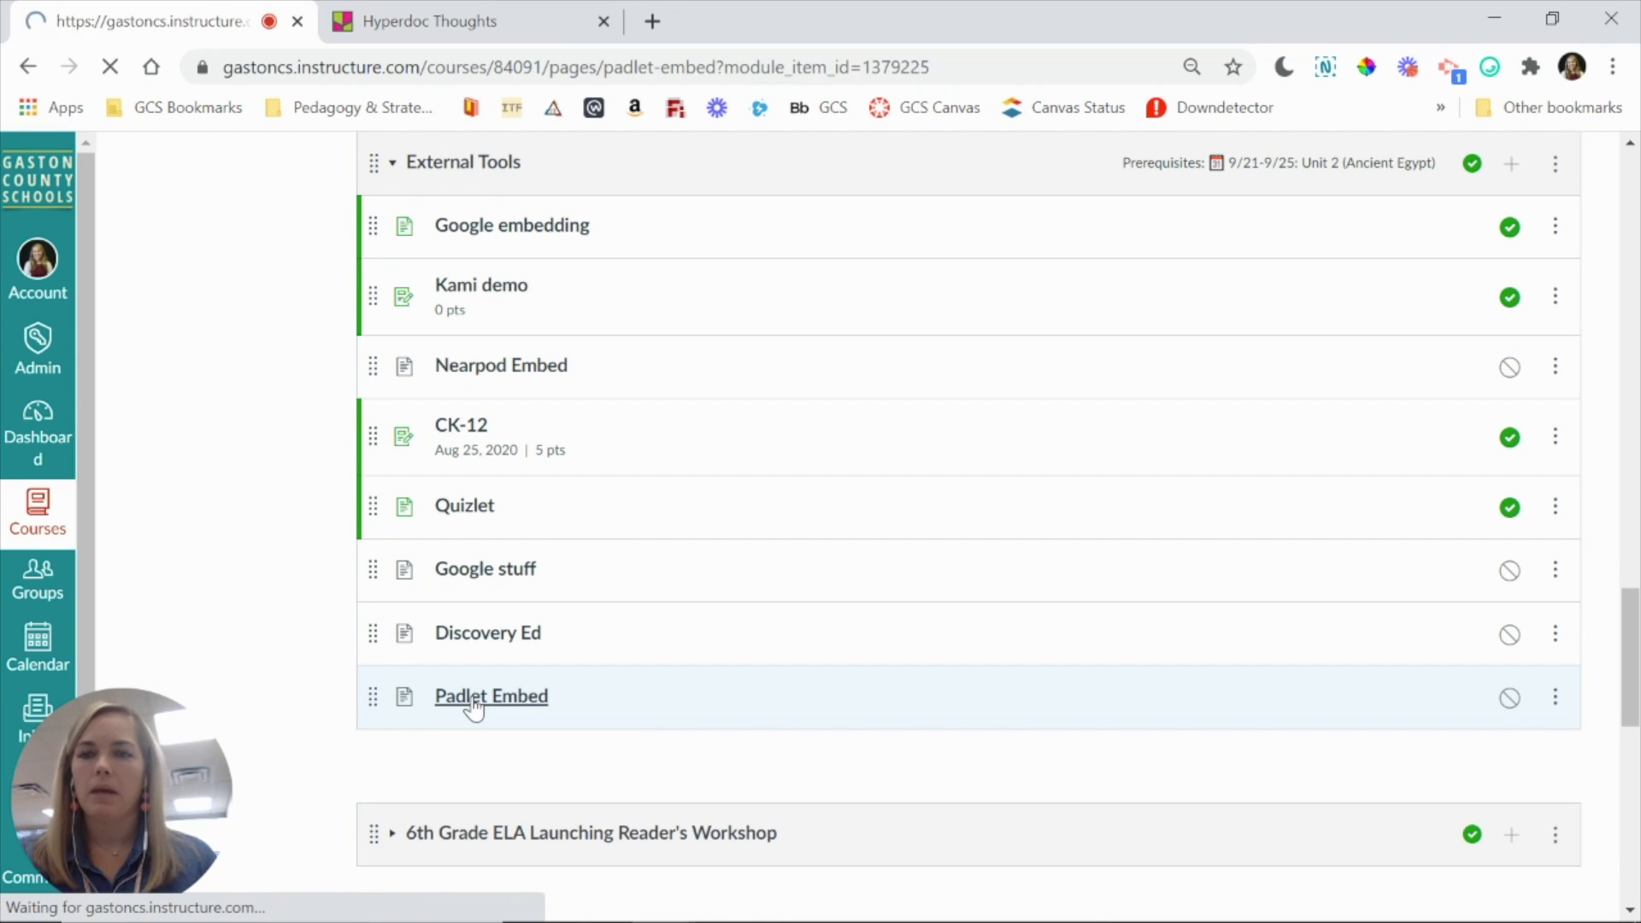
click(490, 696)
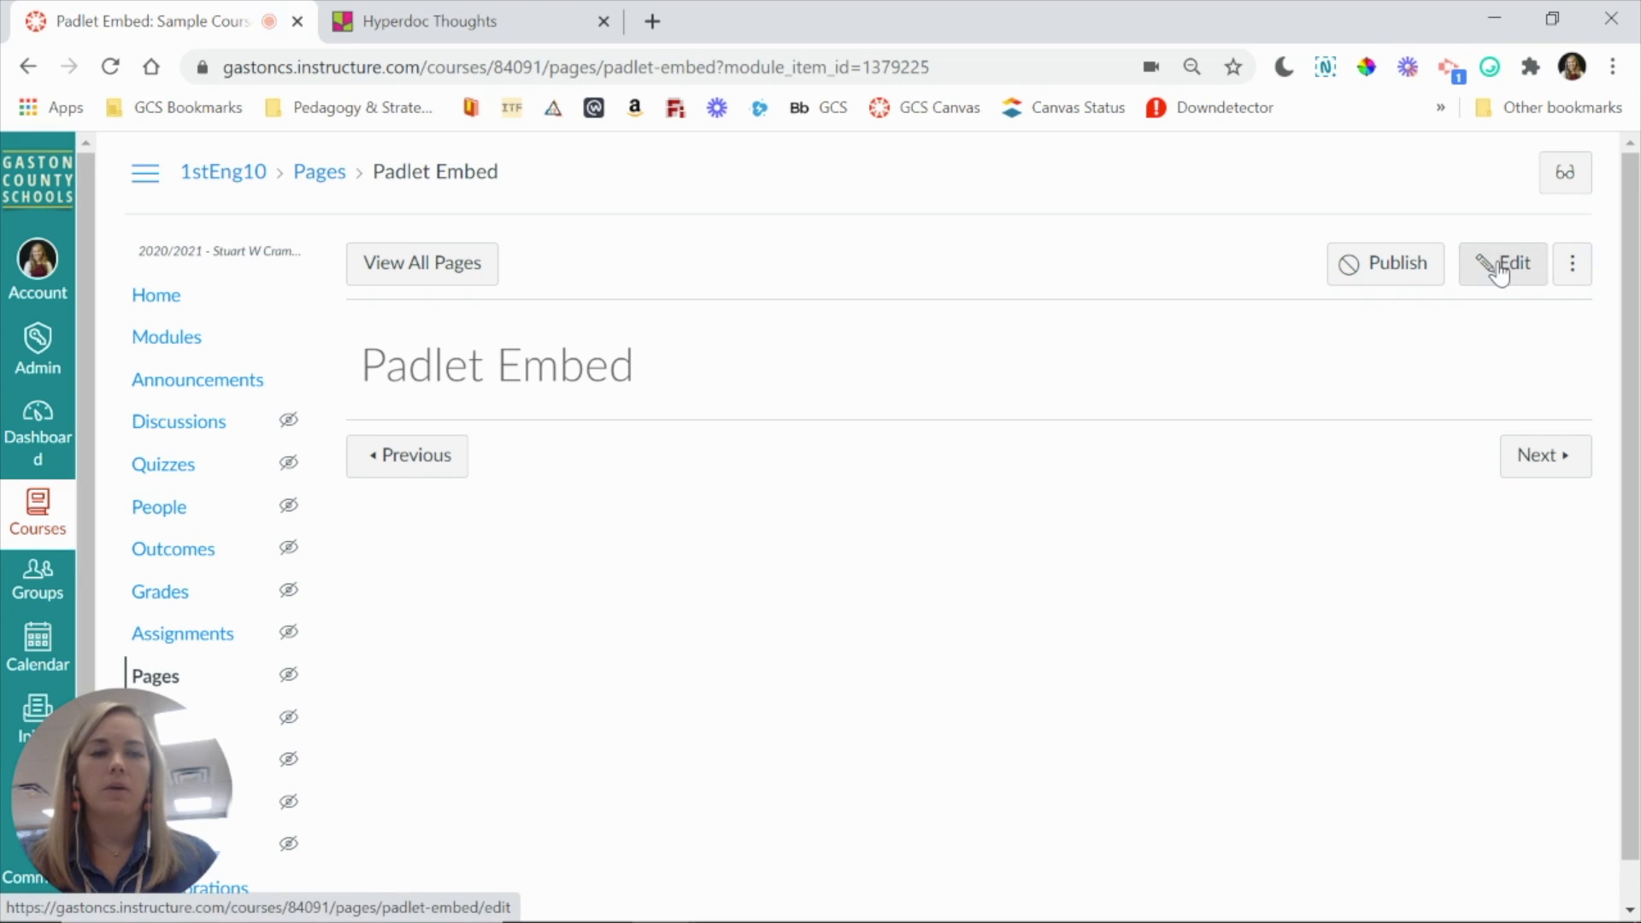
Step: Put the Padlet Embed page into edit mode and expand the editor toolbar's overflow tools
click(1502, 262)
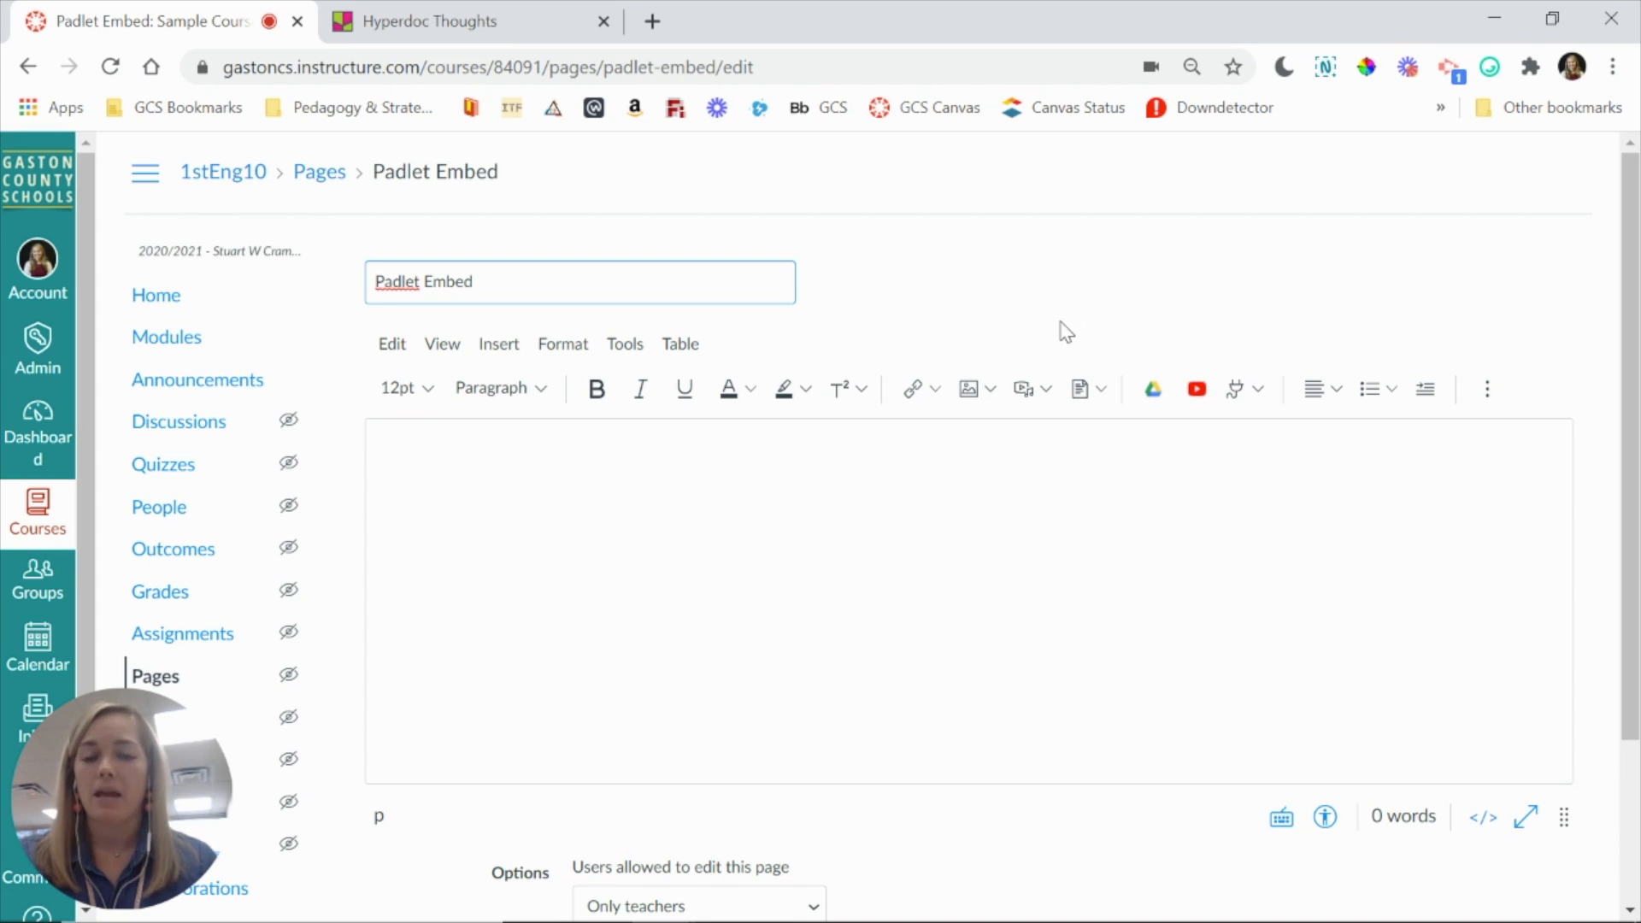
mouse_move(966, 388)
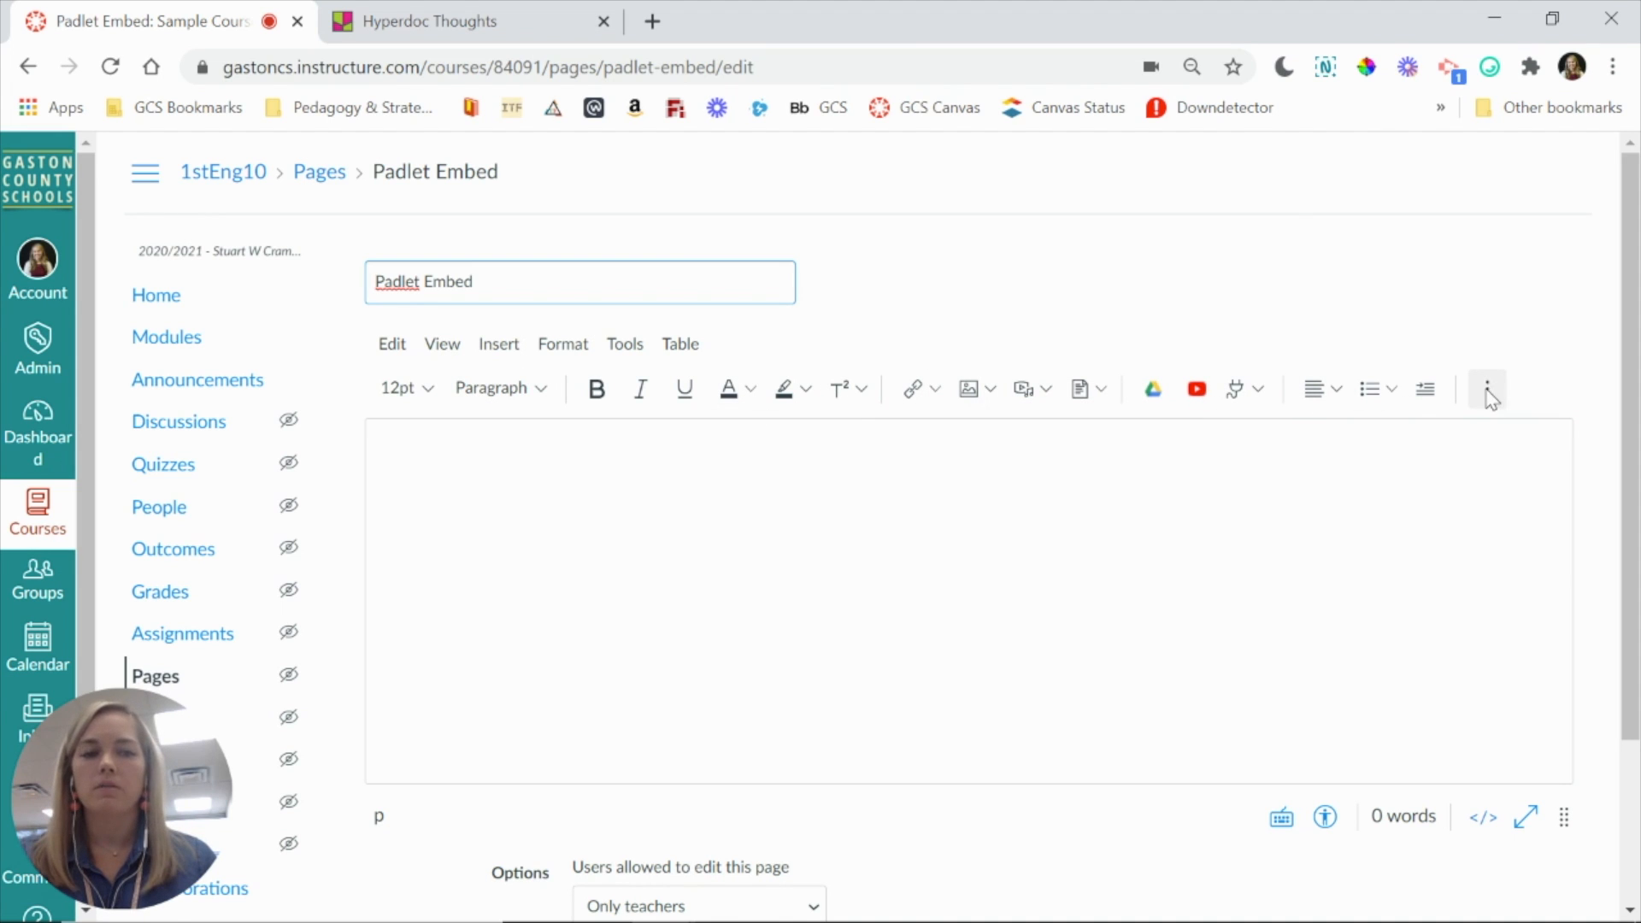
click(1486, 388)
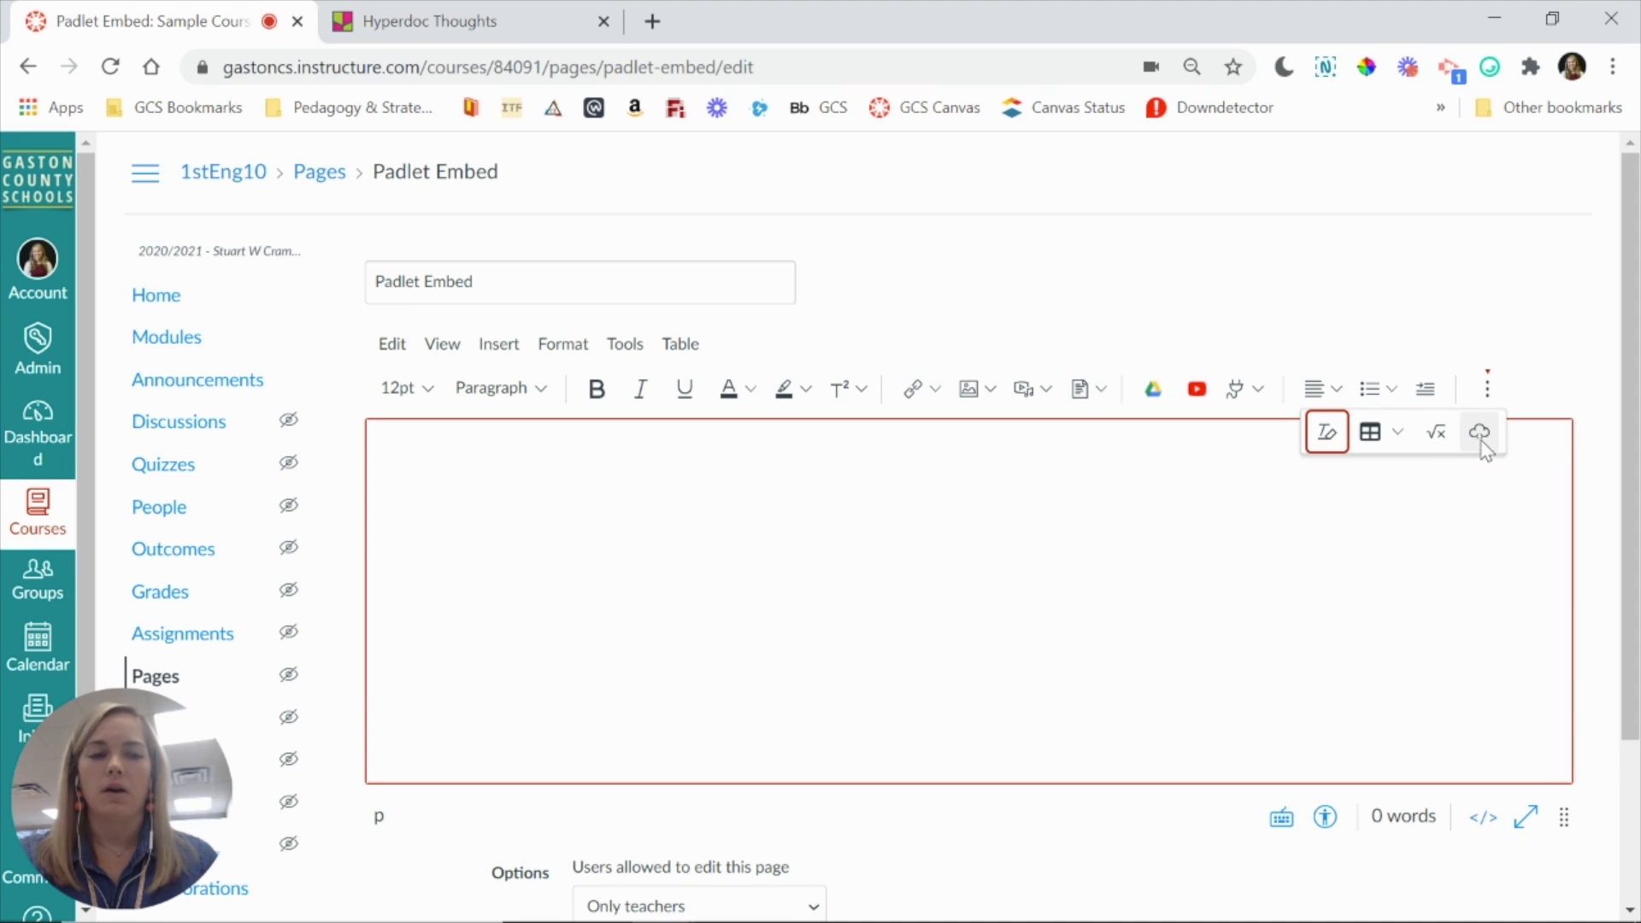
Step: Paste the Padlet embed code into the Embed dialog and submit it into the page body
click(1480, 431)
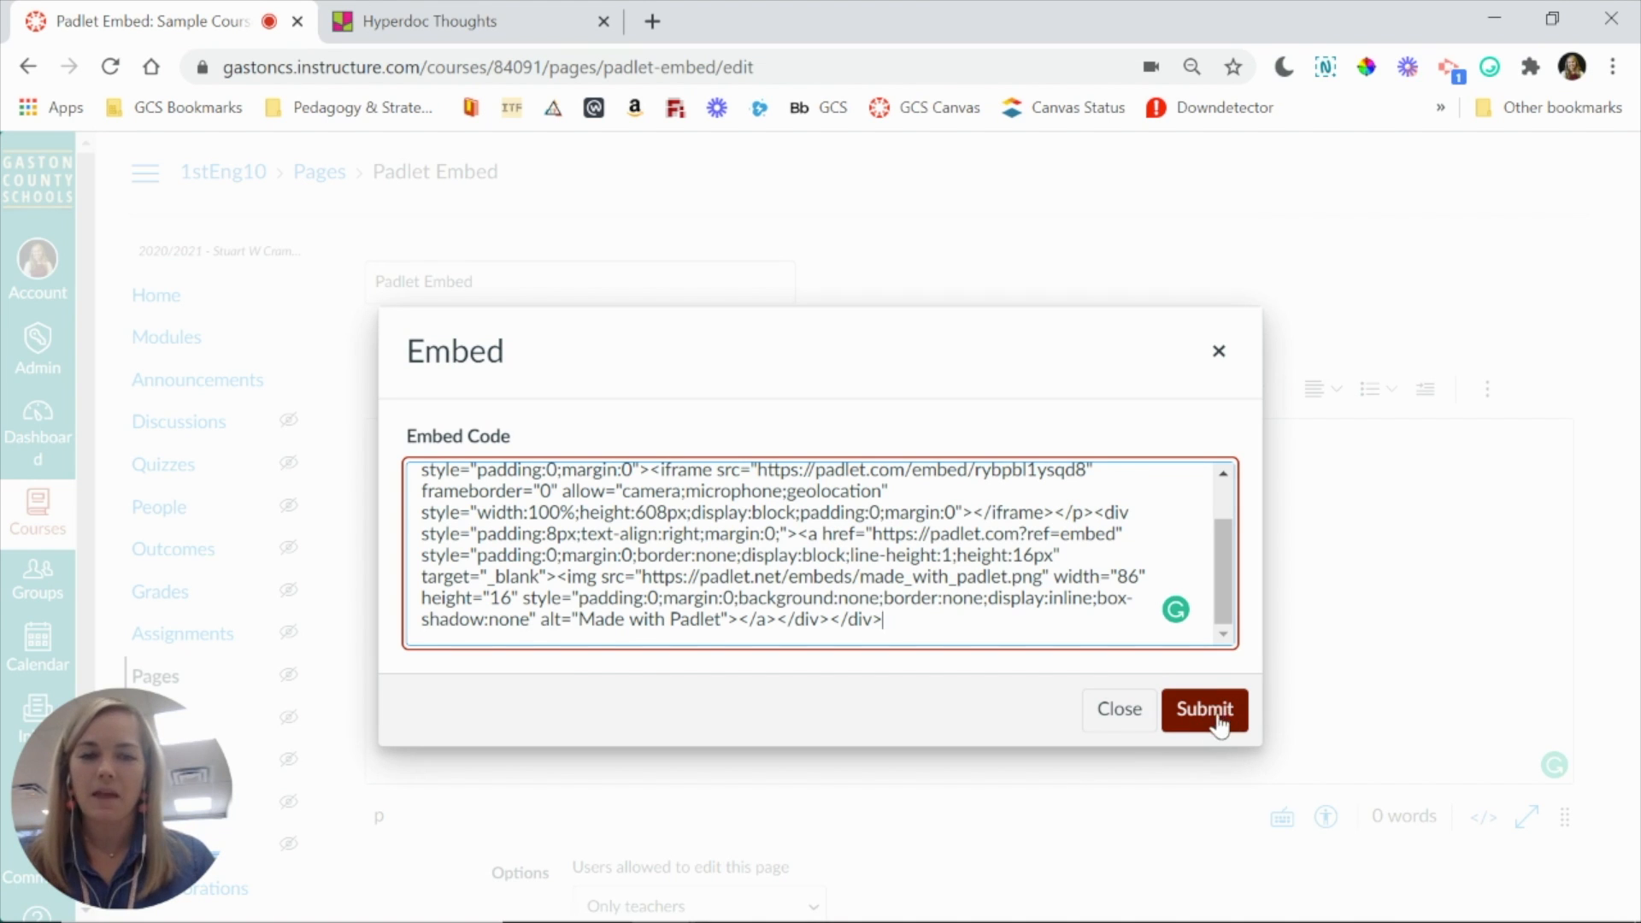
click(1204, 709)
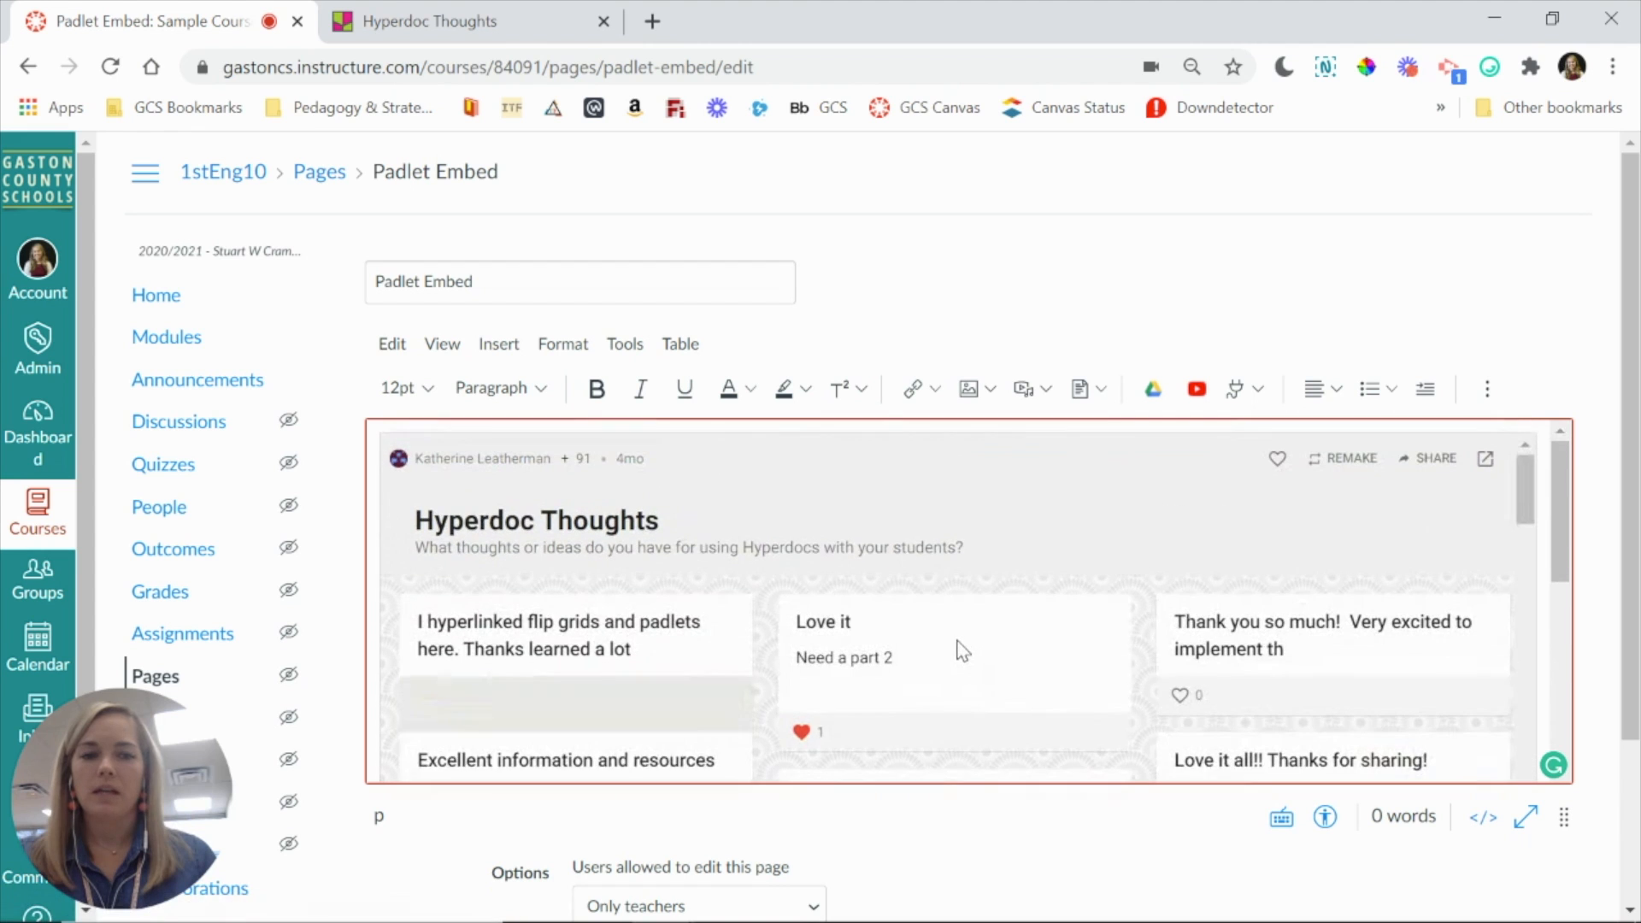
Step: Save the Padlet Embed page with the embedded Hyperdoc Thoughts board
scroll(down, 3)
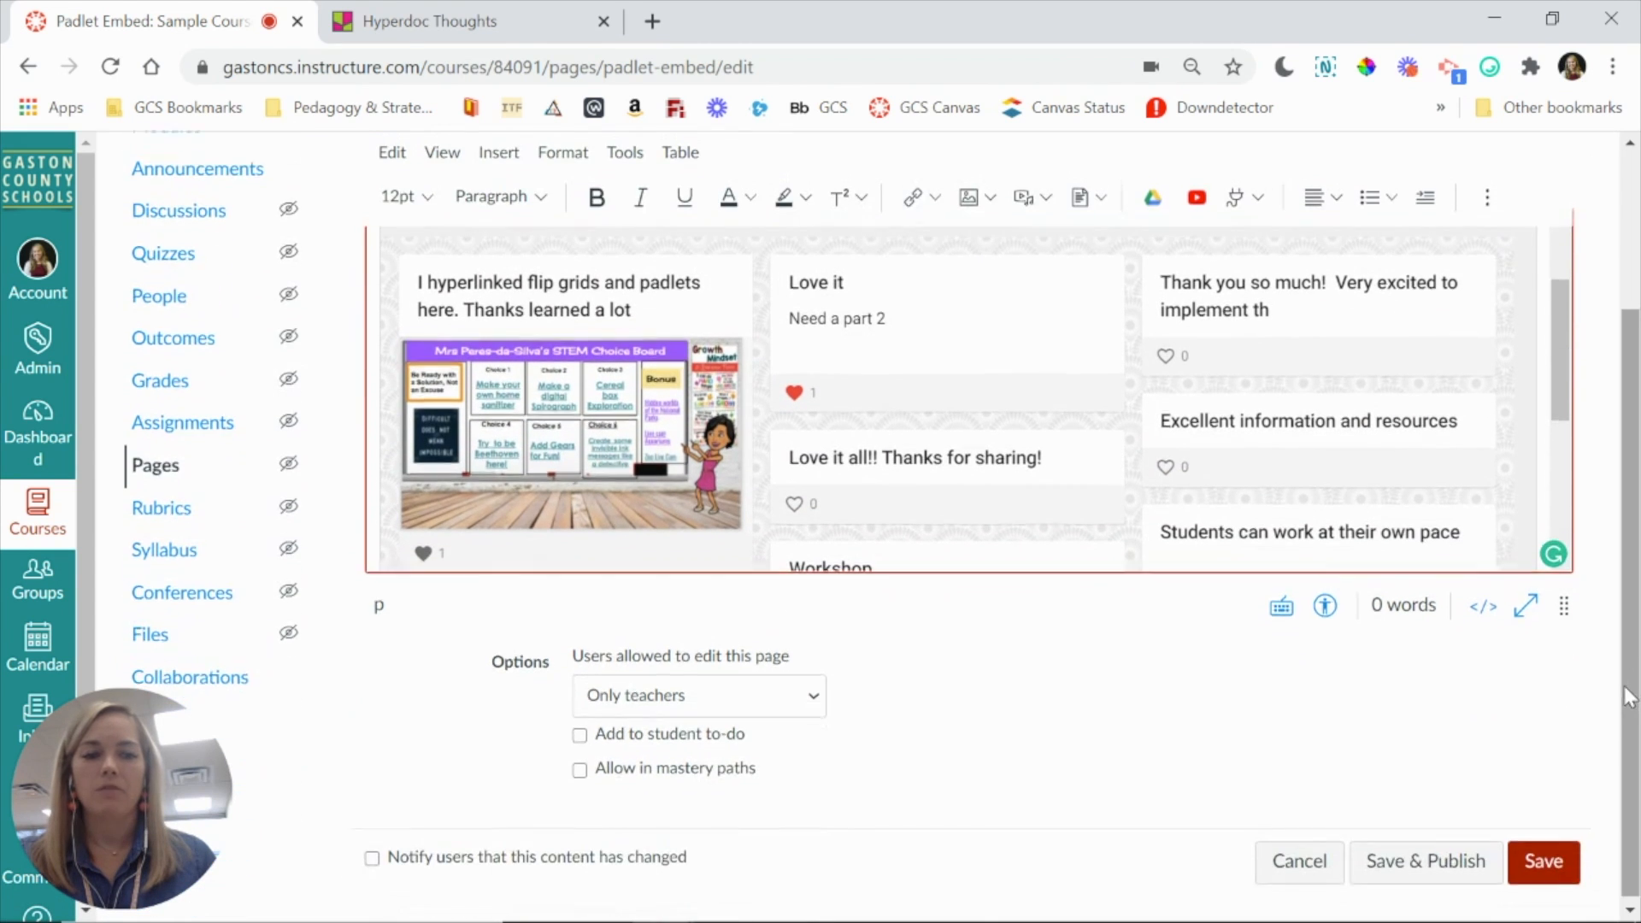
click(1543, 862)
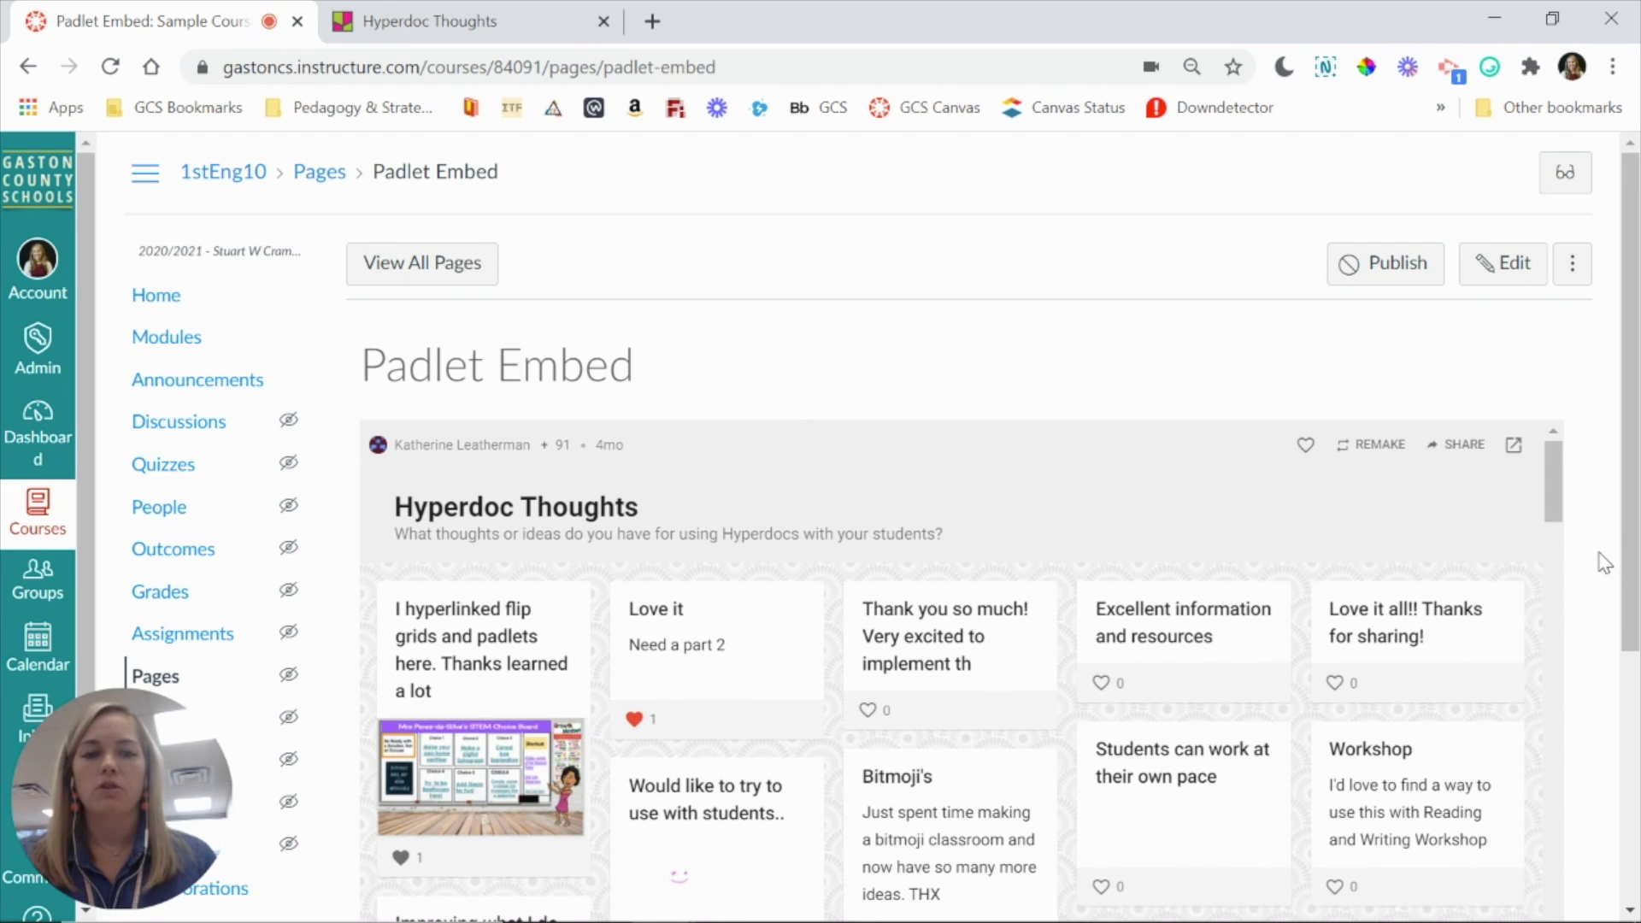
scroll(down, 3)
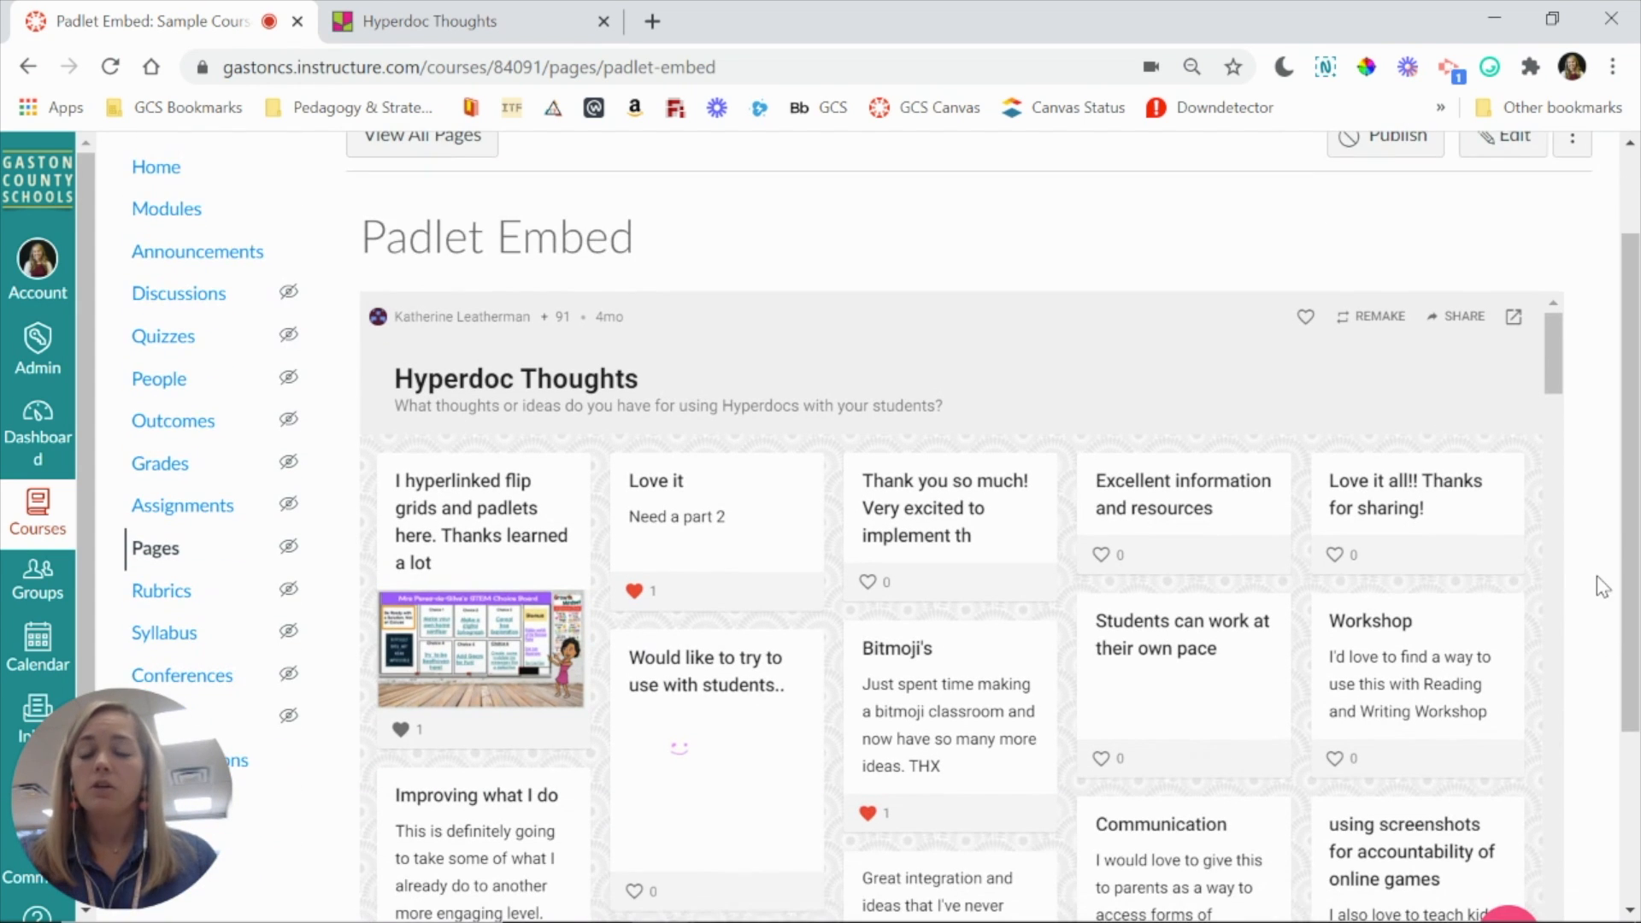
scroll(down, 3)
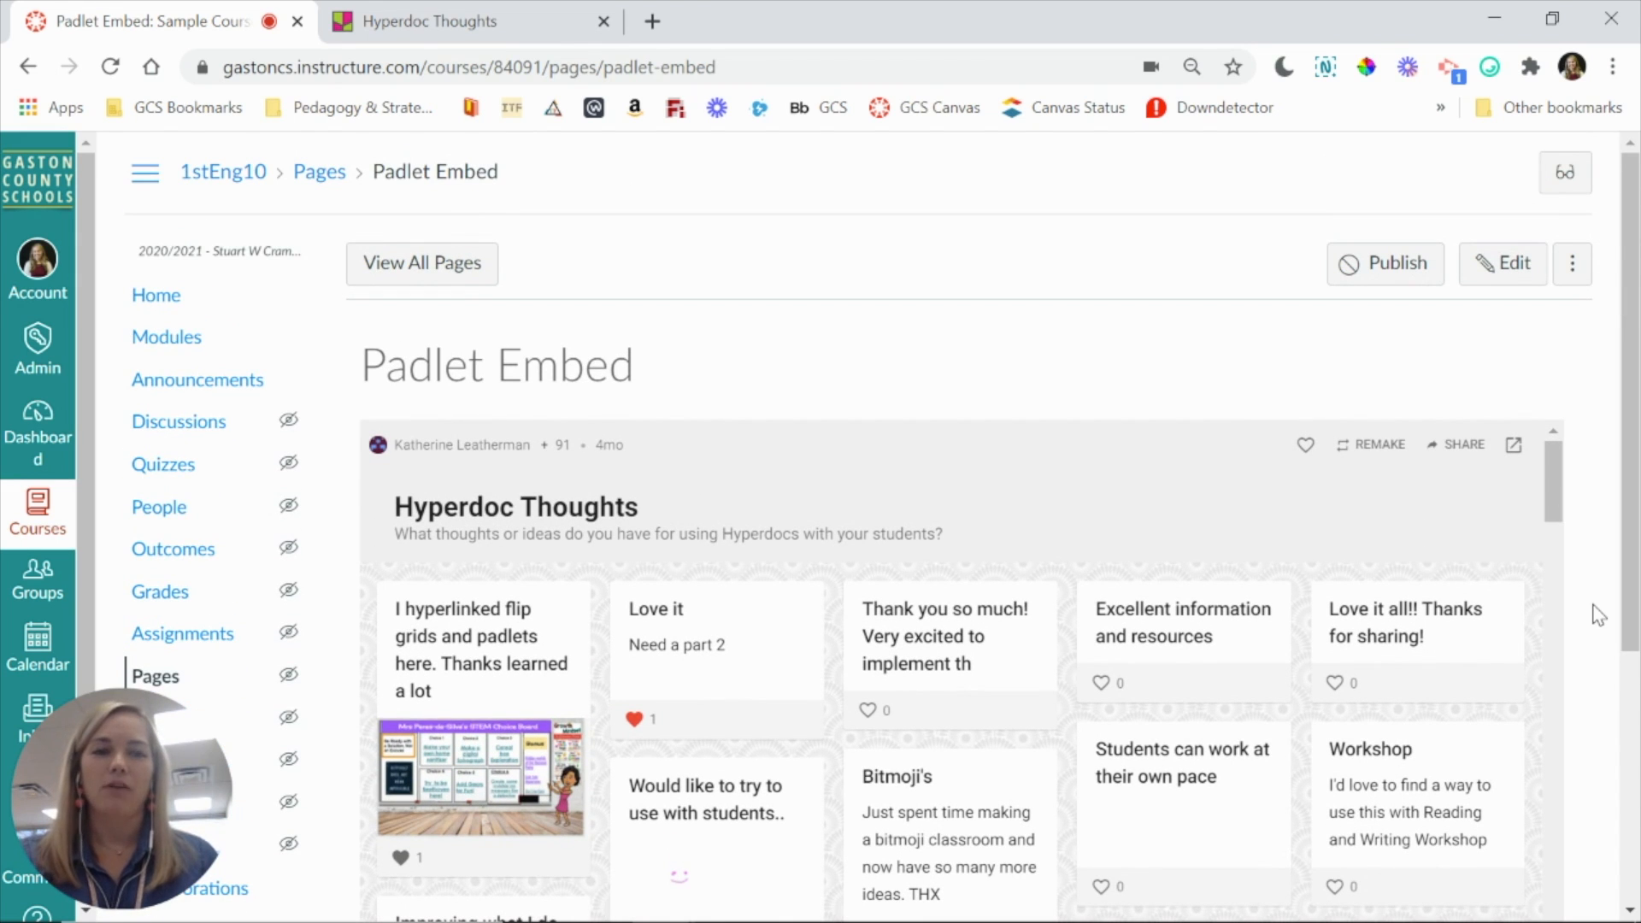
mouse_move(961, 297)
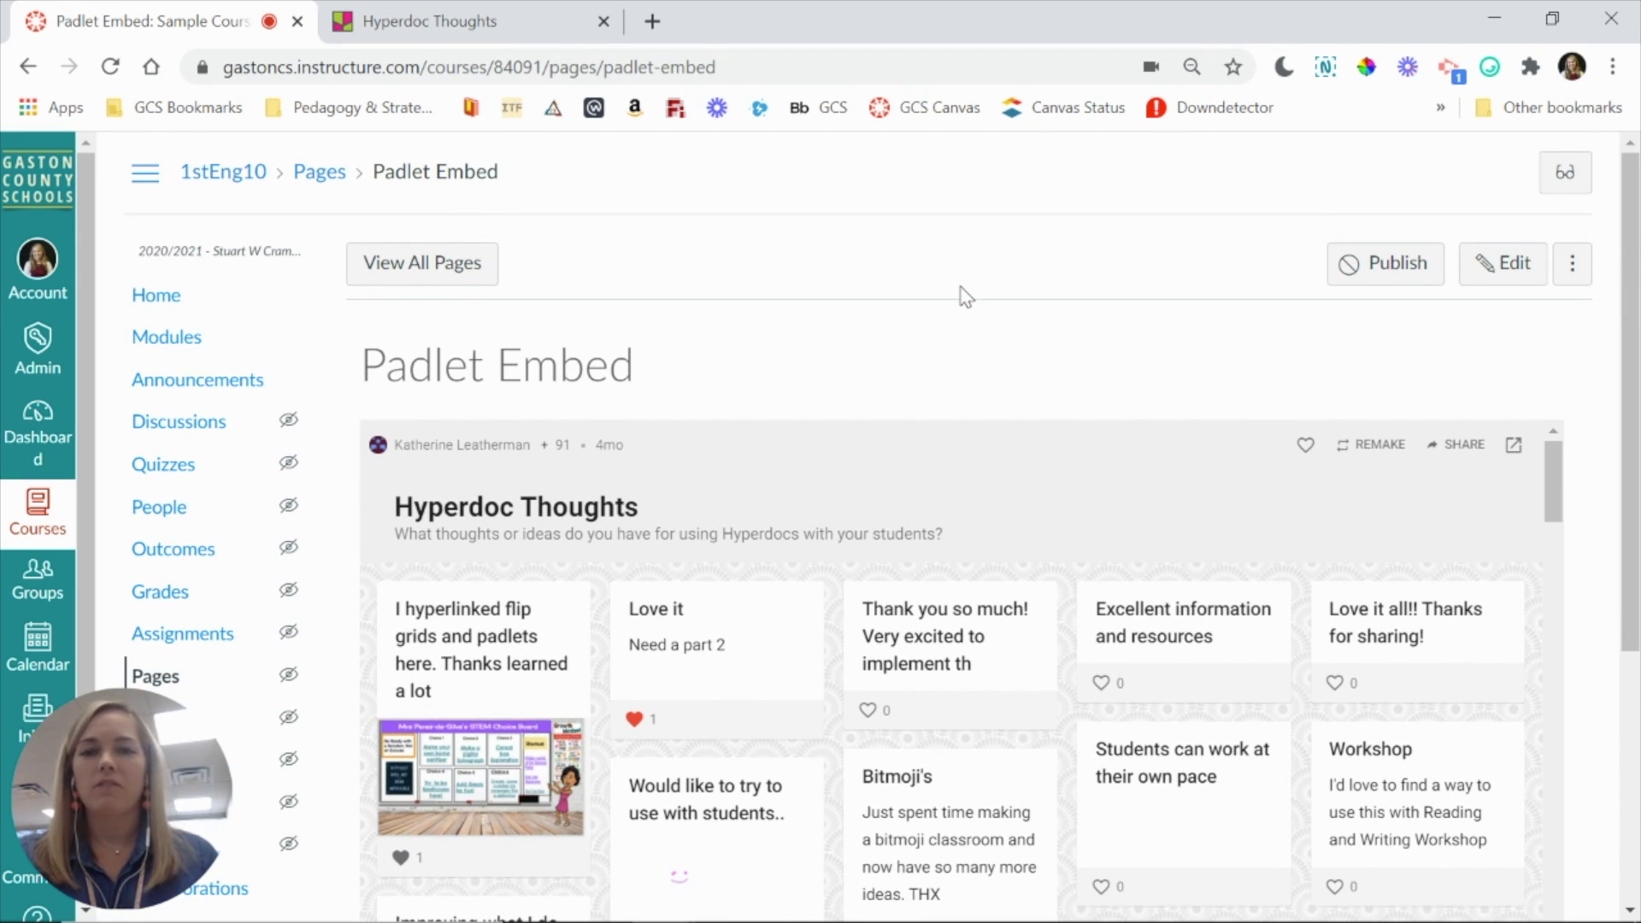